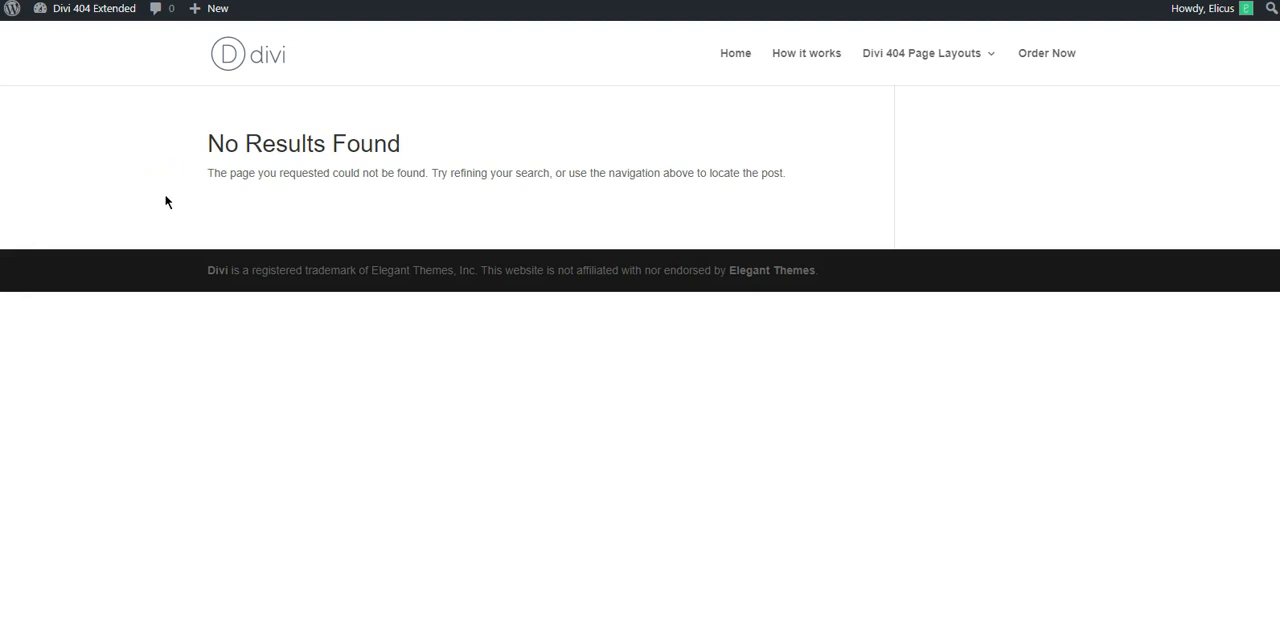
{"action": "mouse_move", "coordinate": [152, 186]}
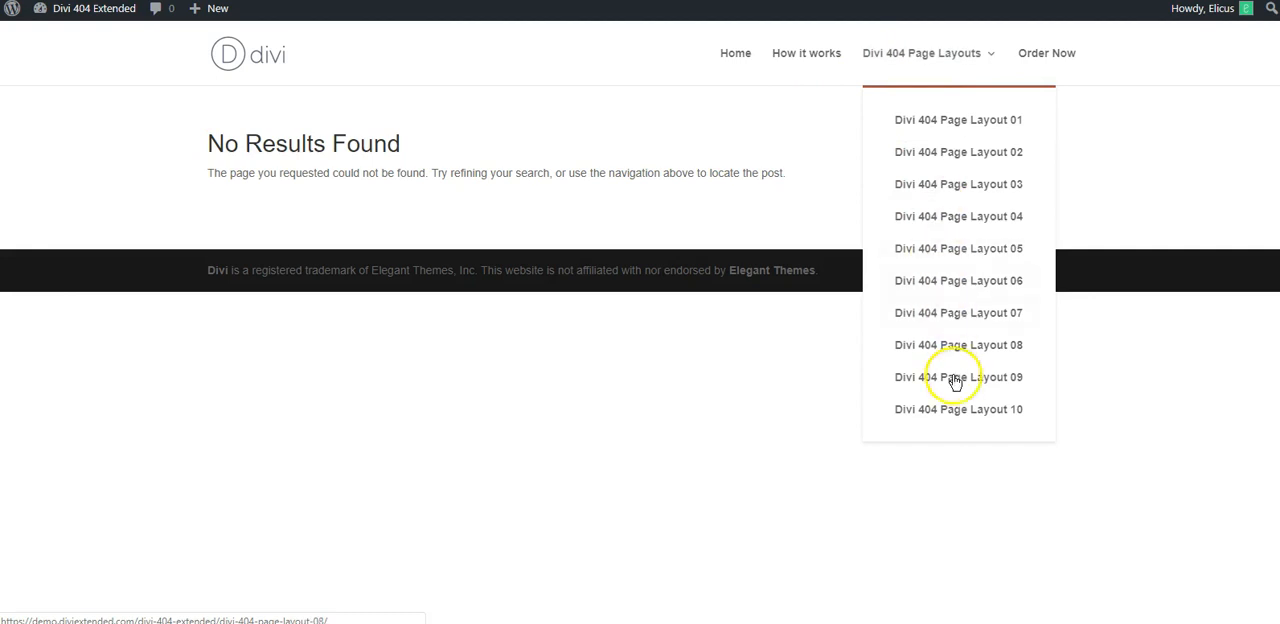
{"action": "mouse_move", "coordinate": [980, 288]}
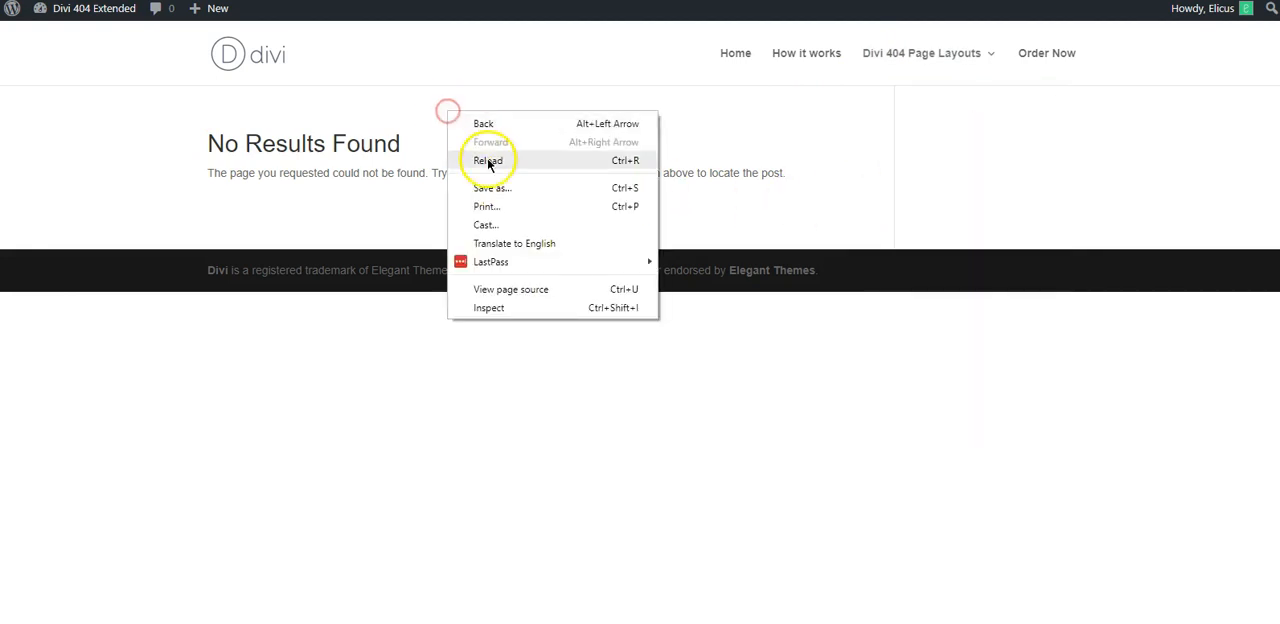
Step: Reload the site's default No Results Found 404 page to view it before setup
{"action": "left_click", "coordinate": [488, 162]}
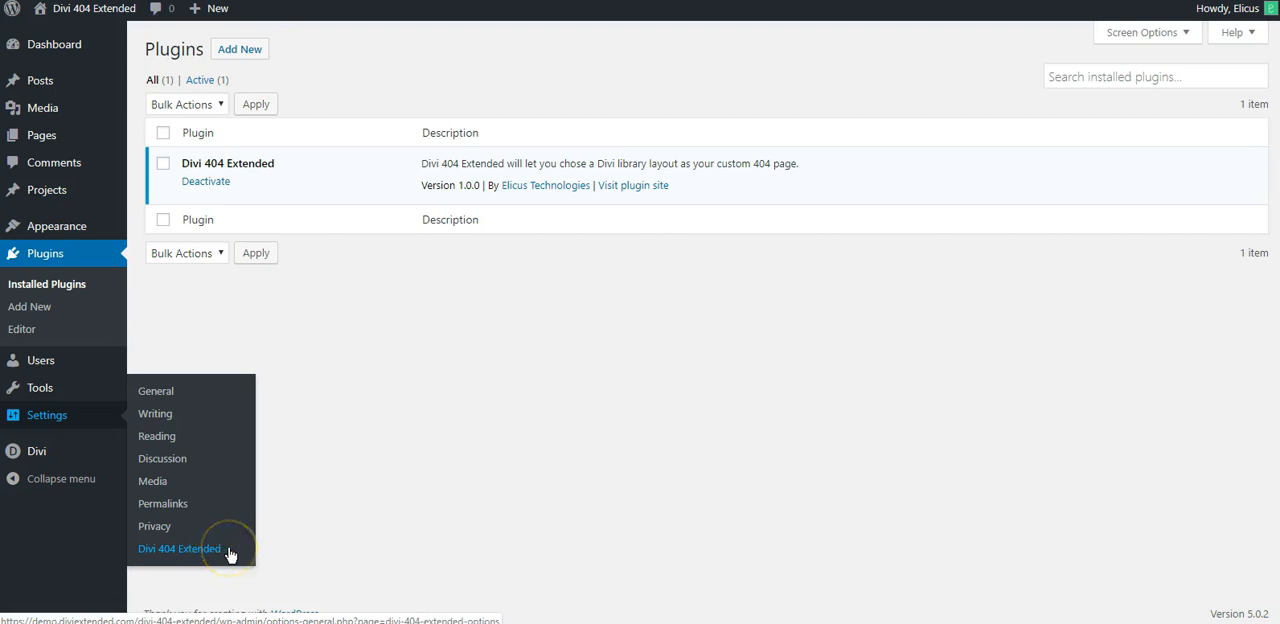
Step: View the Divi 404 Extended settings with no layouts available and follow the Create link to the Divi Library
{"action": "left_click", "coordinate": [180, 548]}
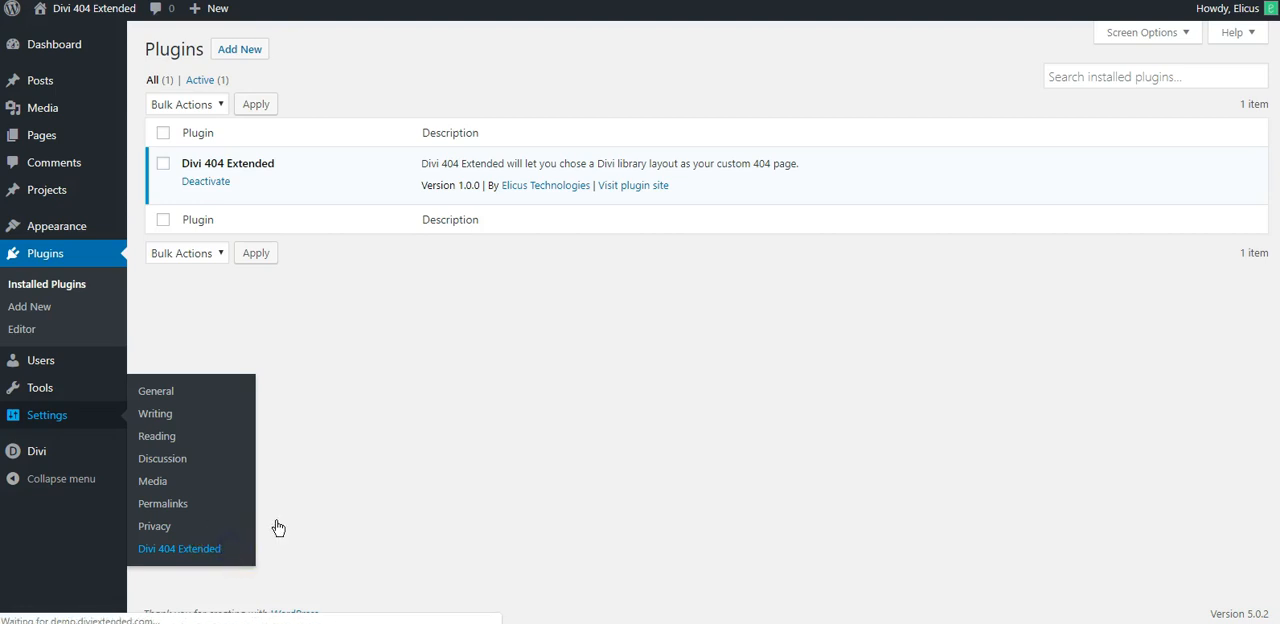
{"action": "left_click", "coordinate": [180, 548]}
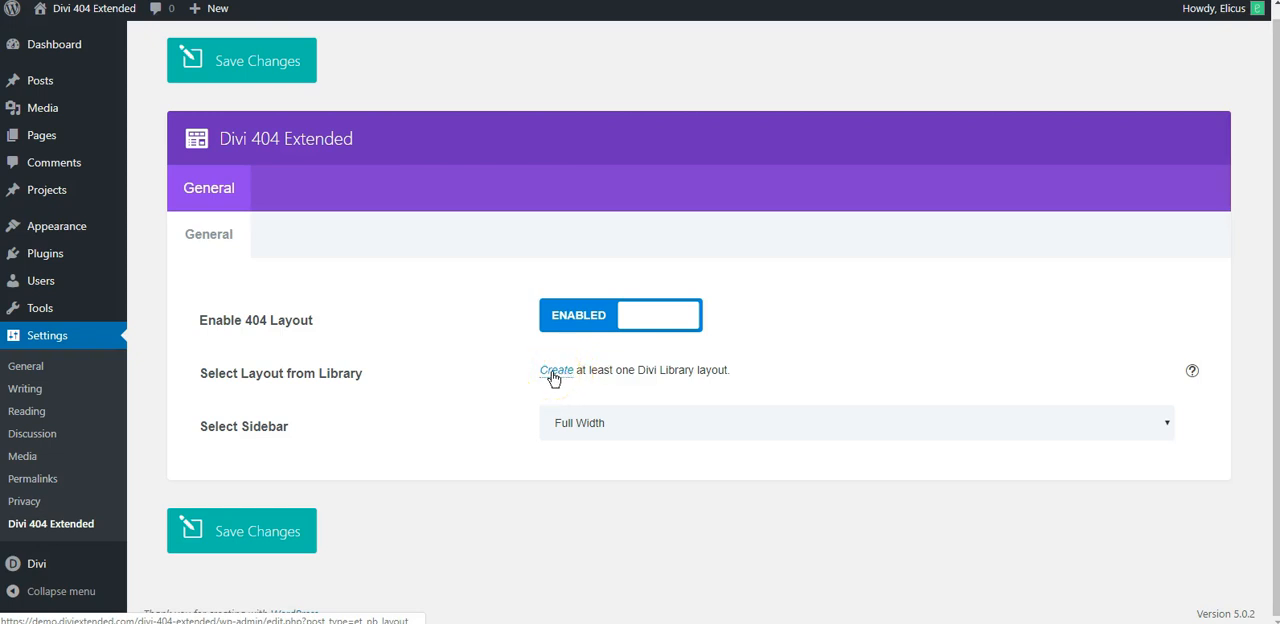
{"action": "mouse_move", "coordinate": [548, 378]}
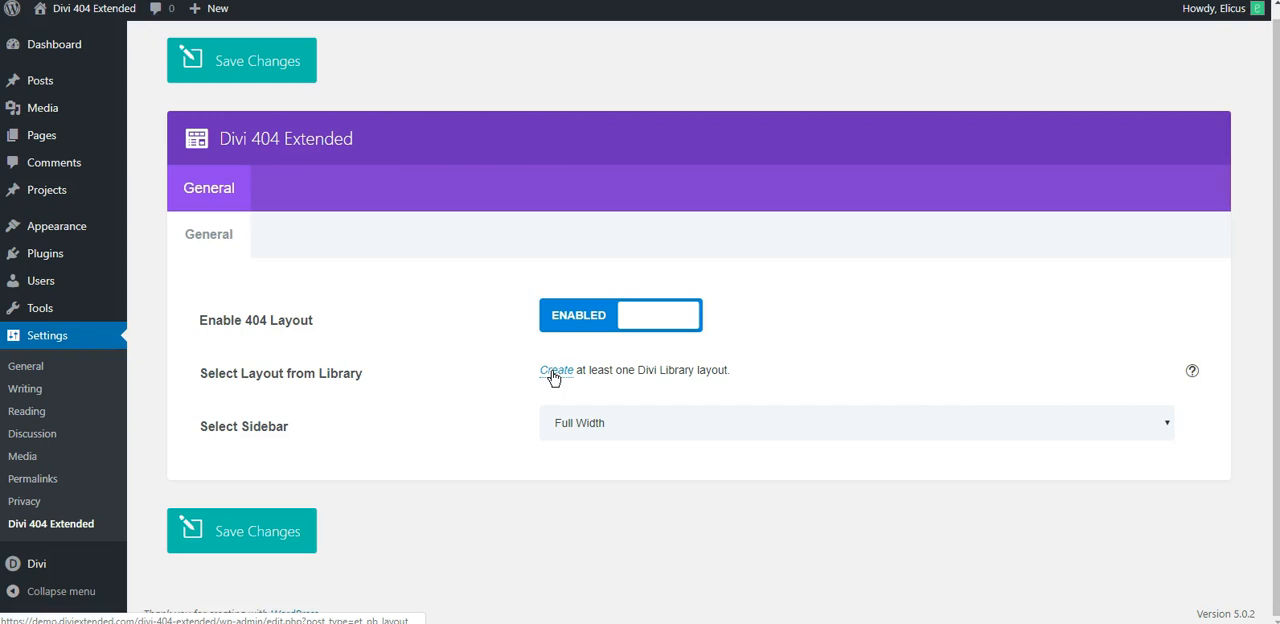
{"action": "left_click", "coordinate": [554, 370]}
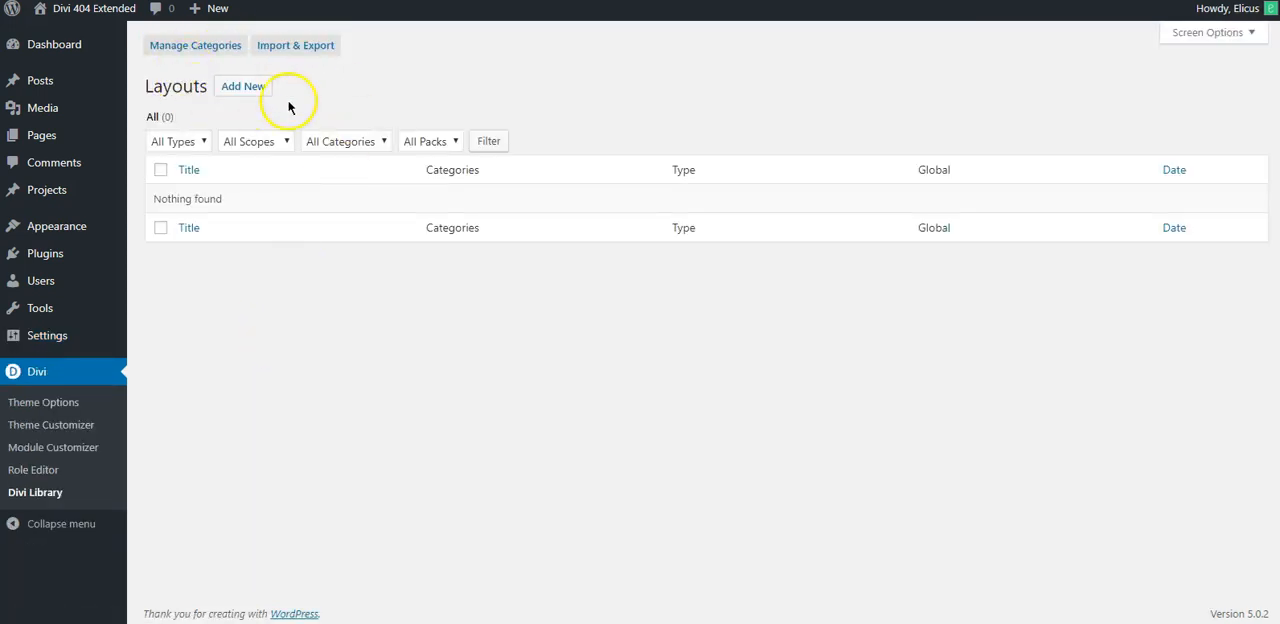
{"action": "mouse_move", "coordinate": [292, 100]}
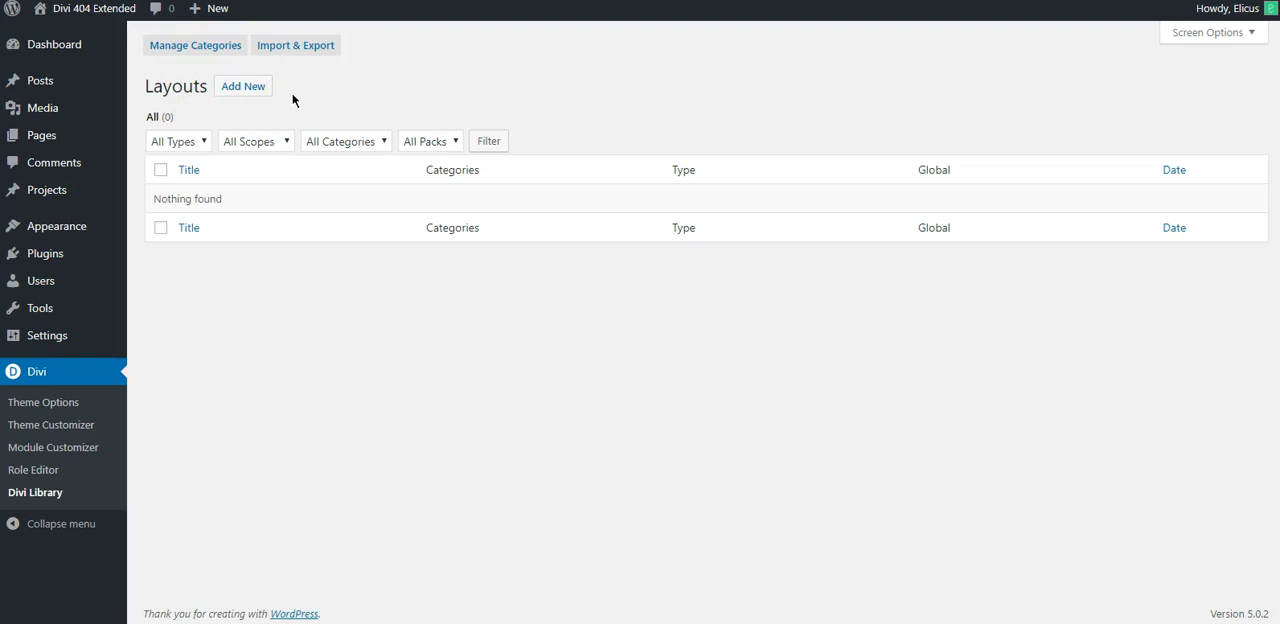
Step: Bring up the Divi Library's Import & Export Portability dialog
{"action": "left_click", "coordinate": [296, 44]}
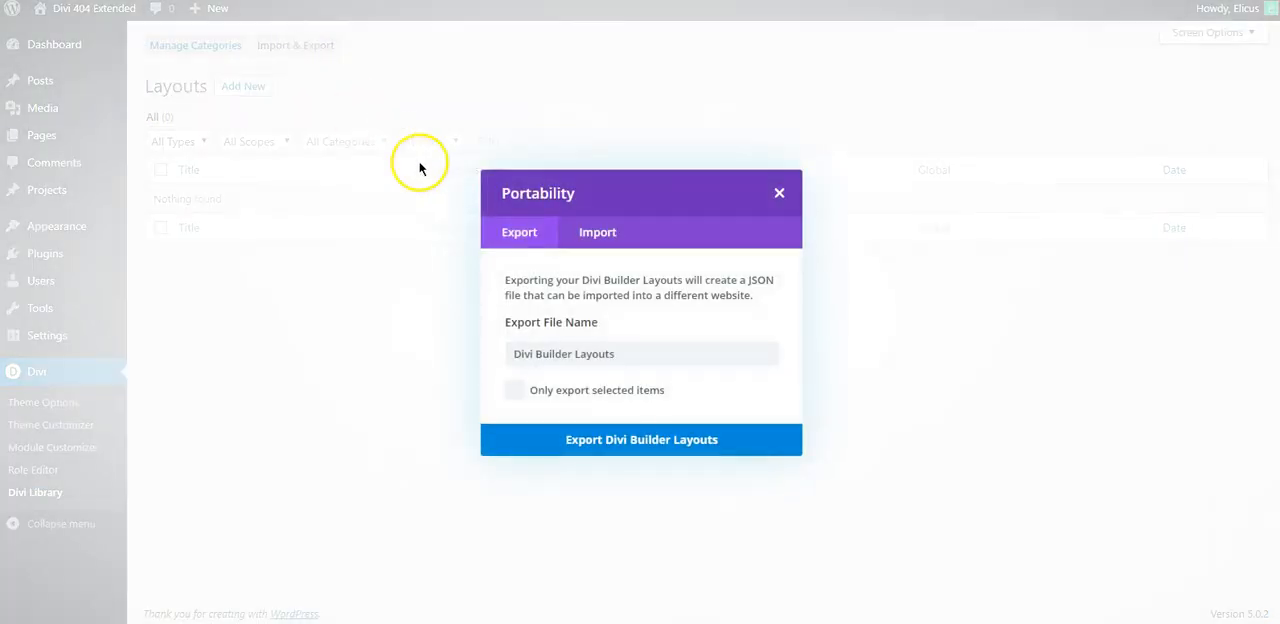
Step: Choose Divi Builder Layouts.json from the computer as the import file
{"action": "left_click", "coordinate": [596, 232]}
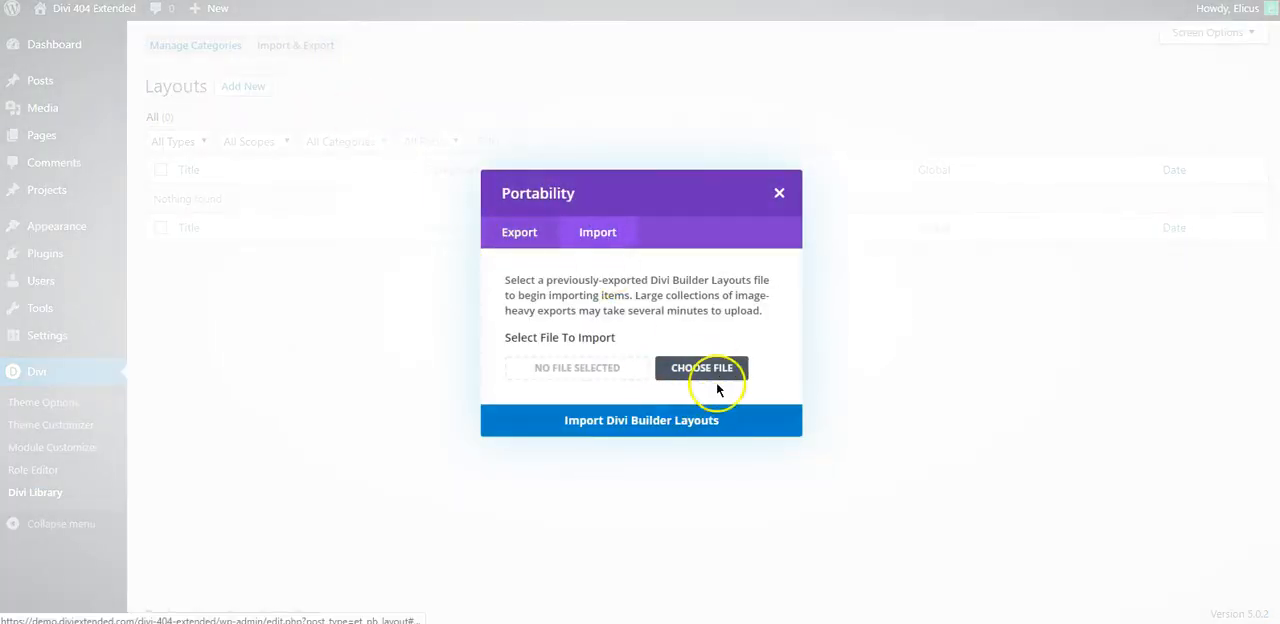
{"action": "left_click", "coordinate": [700, 368]}
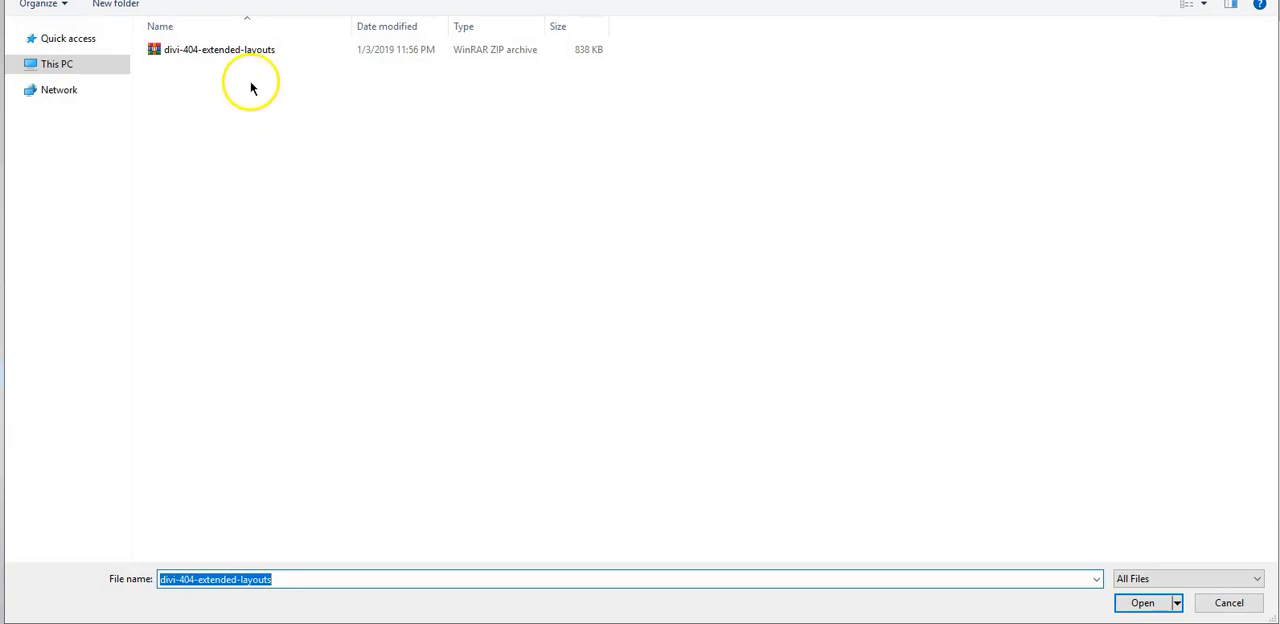
{"action": "right_click", "coordinate": [218, 48]}
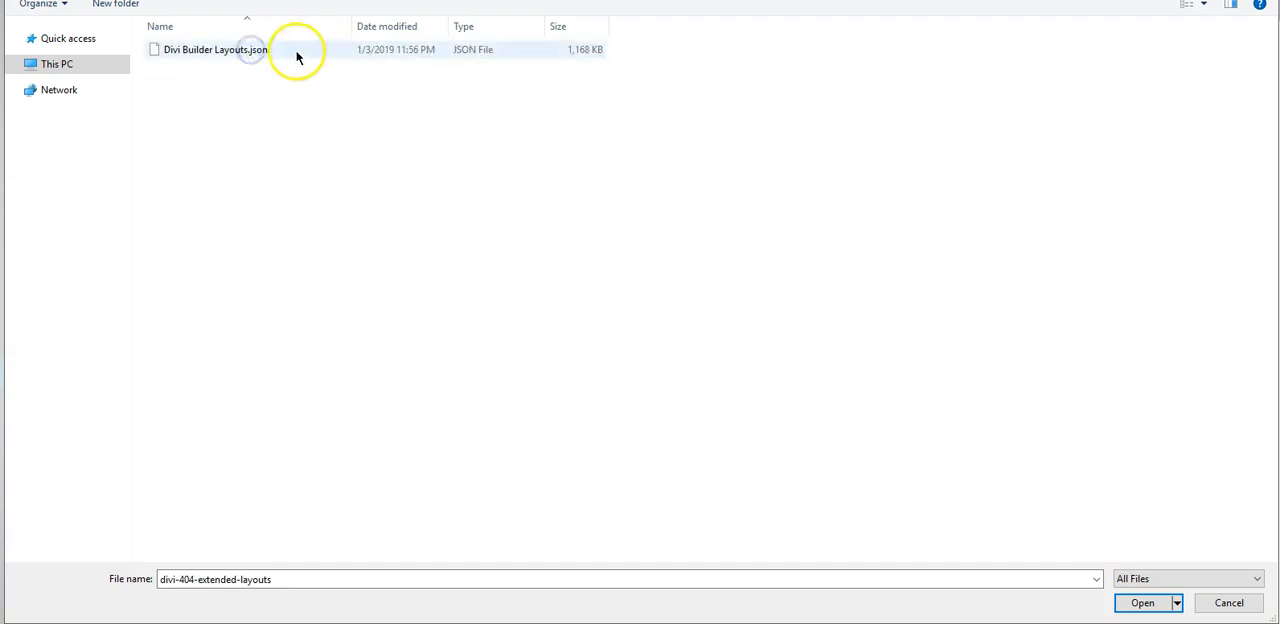
{"action": "left_click", "coordinate": [1142, 602]}
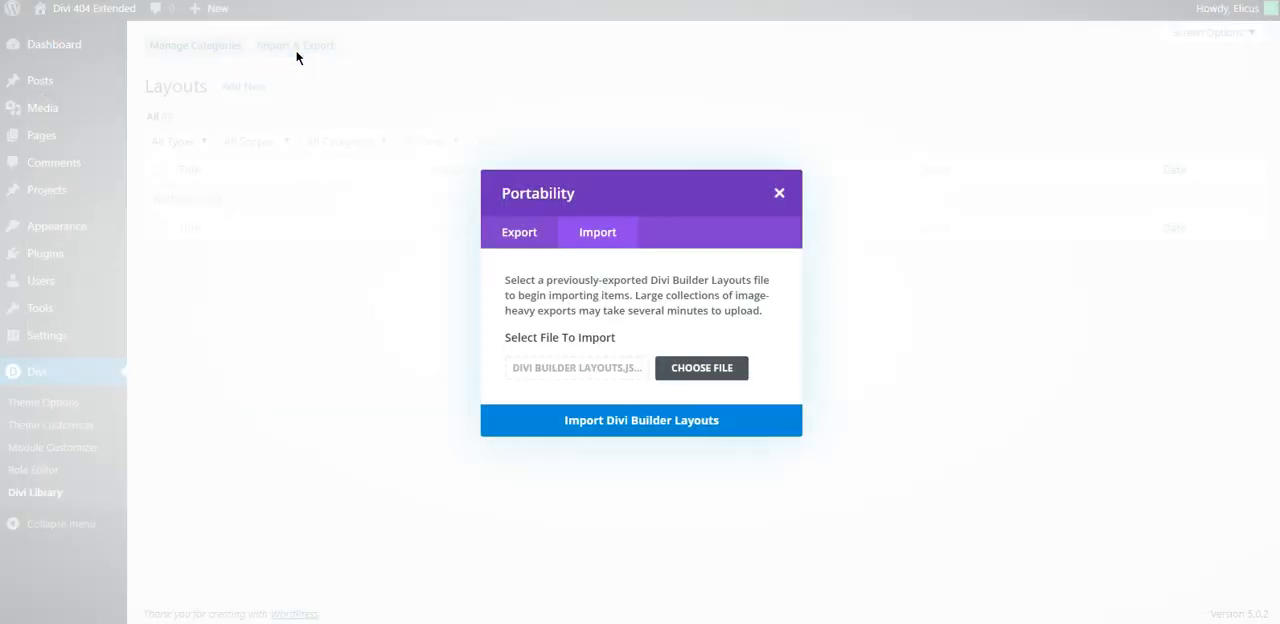
Step: Import the ten Divi 404 Page Layouts and return to the Divi 404 Extended settings
{"action": "left_click", "coordinate": [640, 420]}
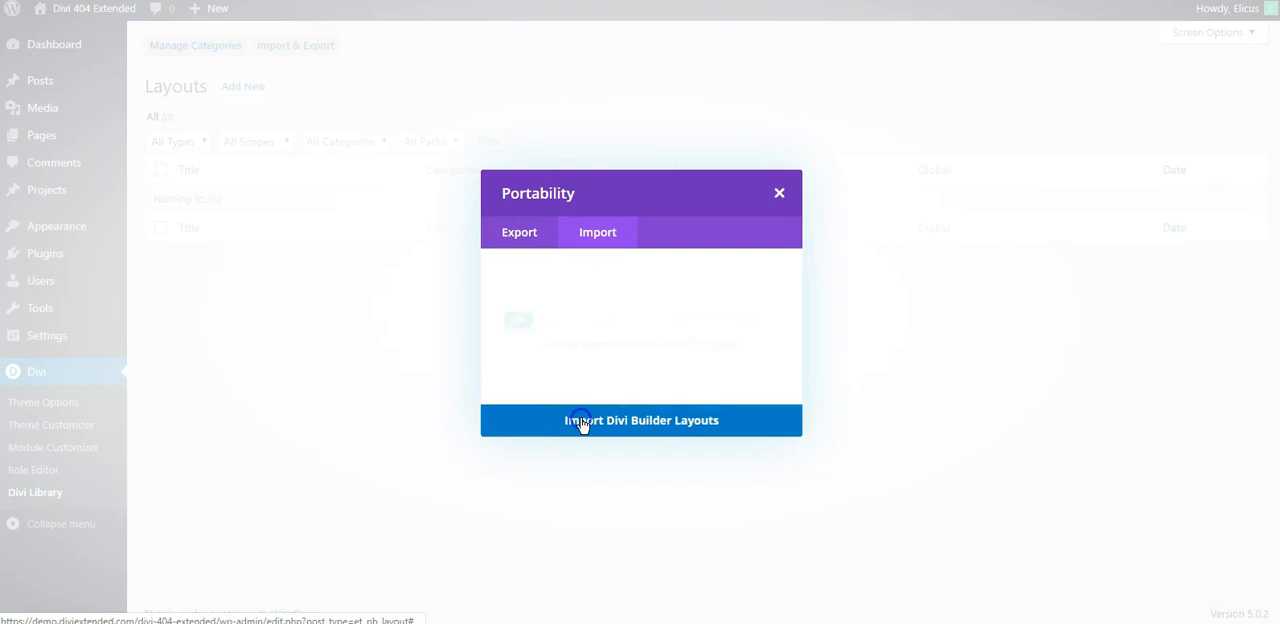
{"action": "left_click", "coordinate": [640, 420]}
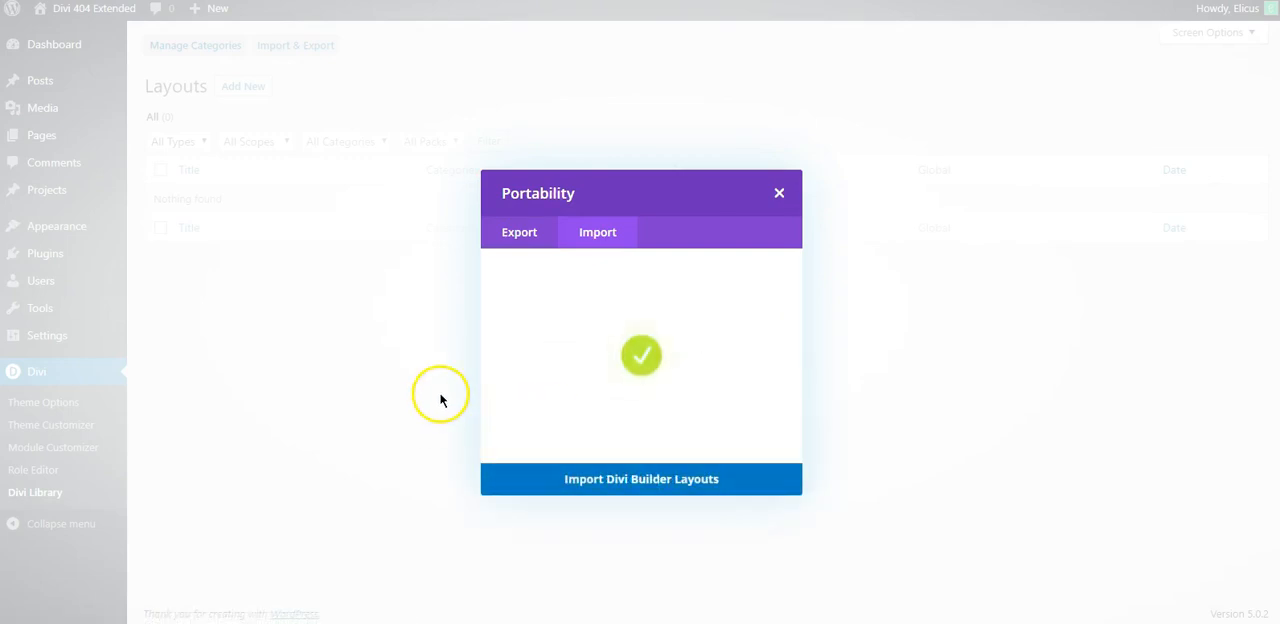
{"action": "mouse_move", "coordinate": [956, 284]}
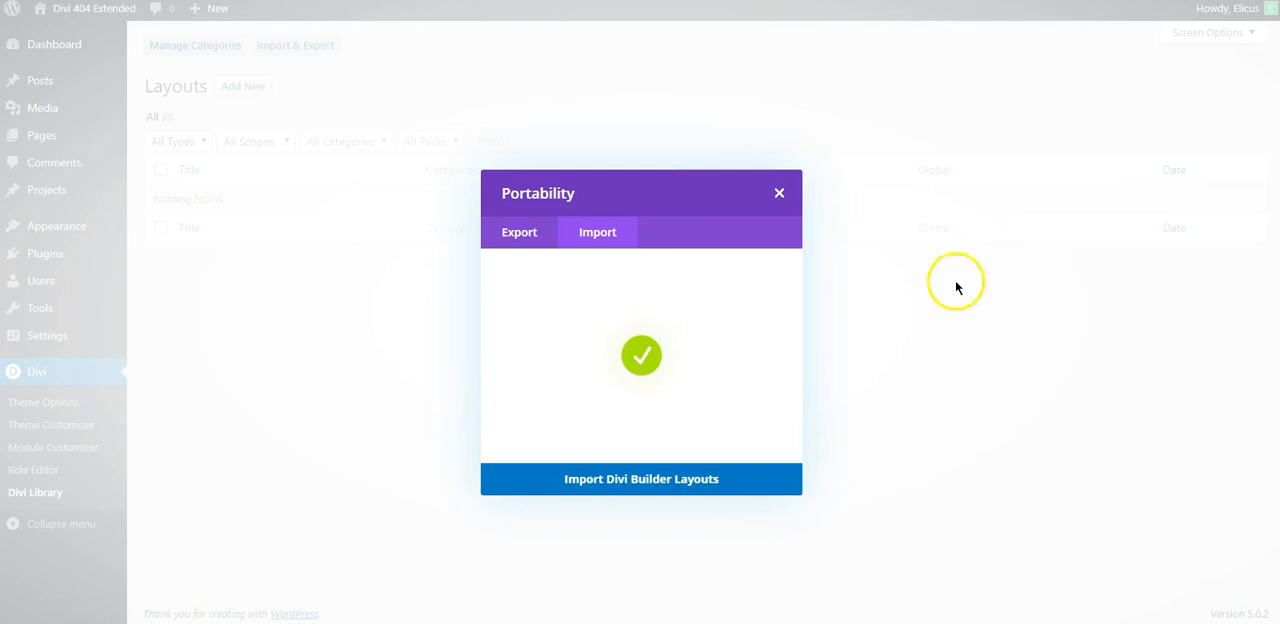
{"action": "left_click", "coordinate": [640, 478]}
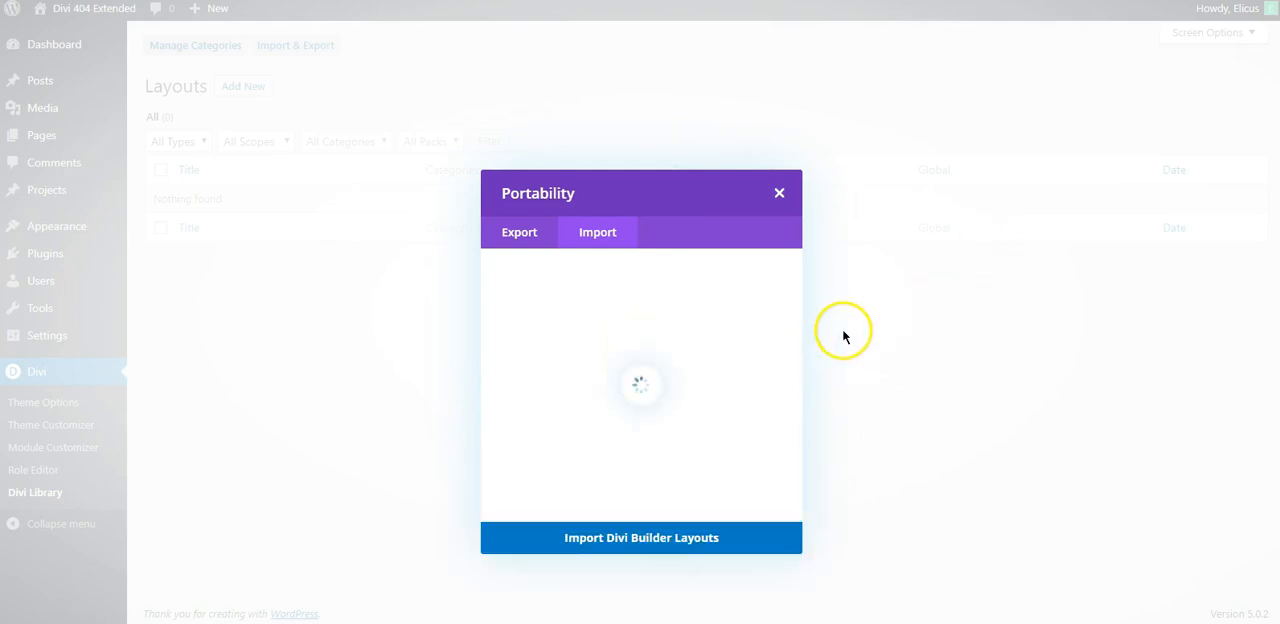
{"action": "left_click", "coordinate": [780, 192]}
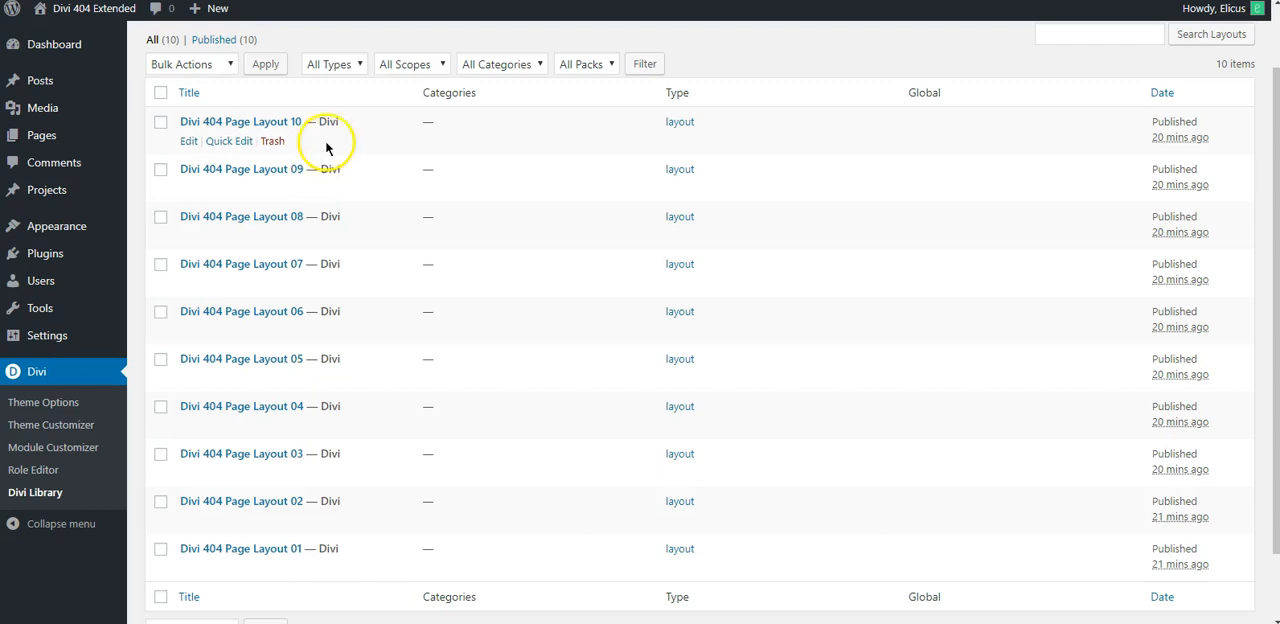
{"action": "mouse_move", "coordinate": [48, 336]}
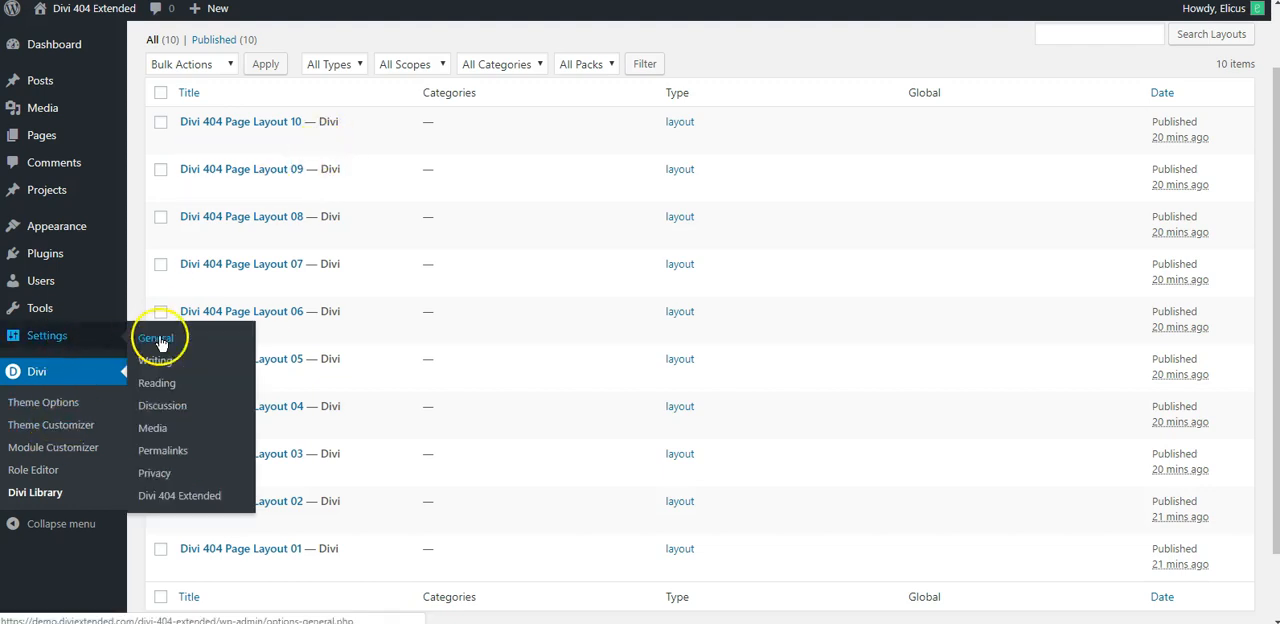
{"action": "left_click", "coordinate": [180, 496]}
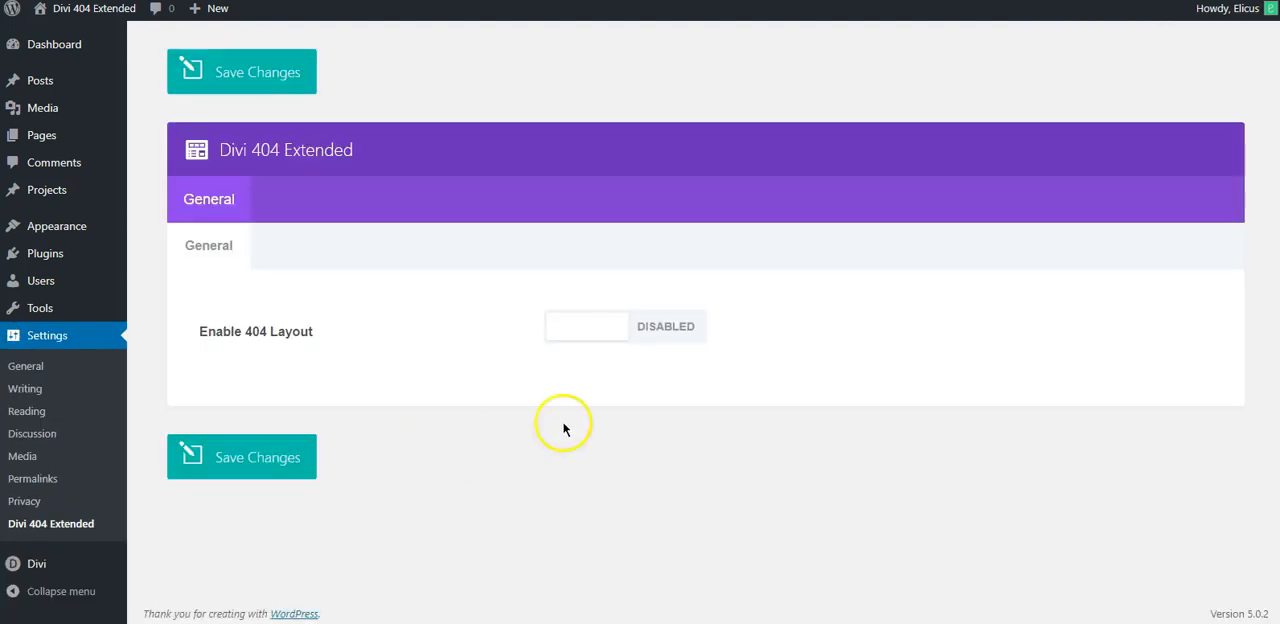
Step: Enable the 404 layout, assign Divi 404 Page Layout 02 at full width and save the settings
{"action": "left_click", "coordinate": [586, 326]}
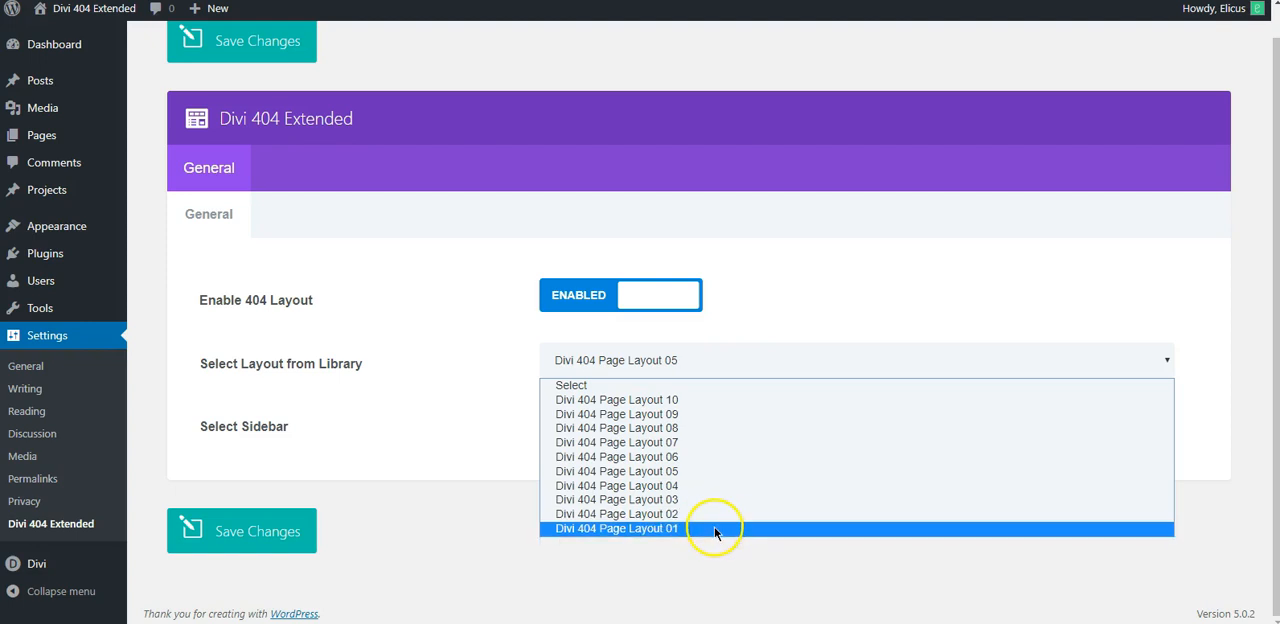
{"action": "mouse_move", "coordinate": [712, 514]}
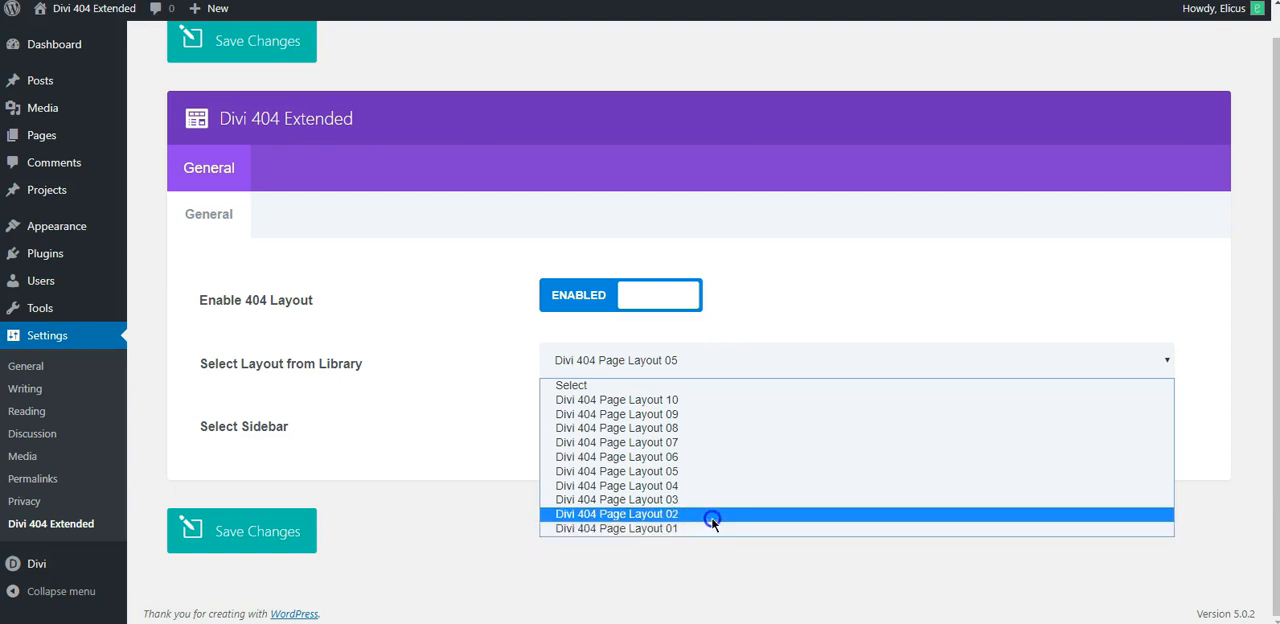
{"action": "left_click", "coordinate": [616, 514]}
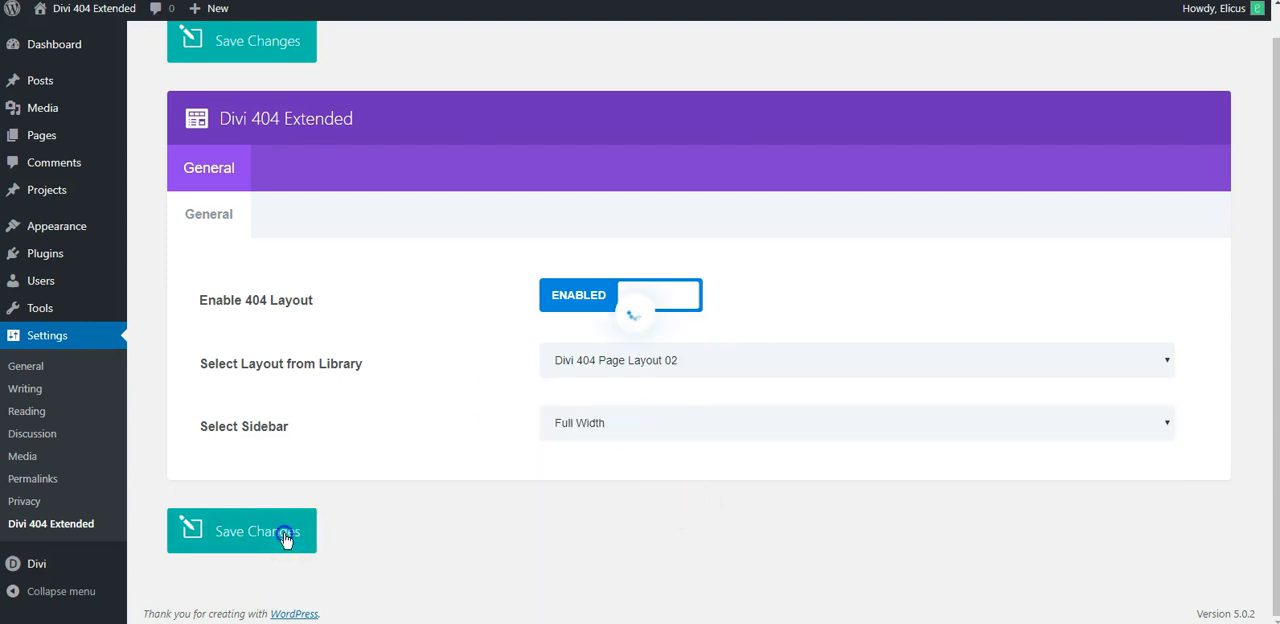
{"action": "left_click", "coordinate": [242, 530]}
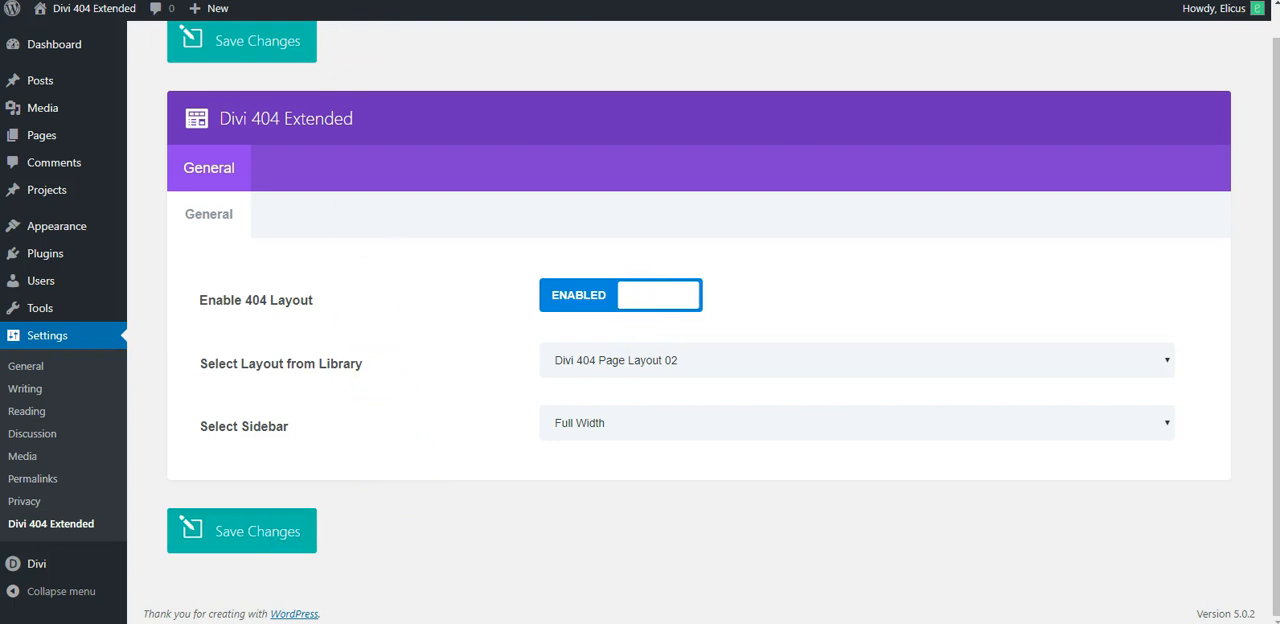
{"action": "right_click", "coordinate": [504, 190]}
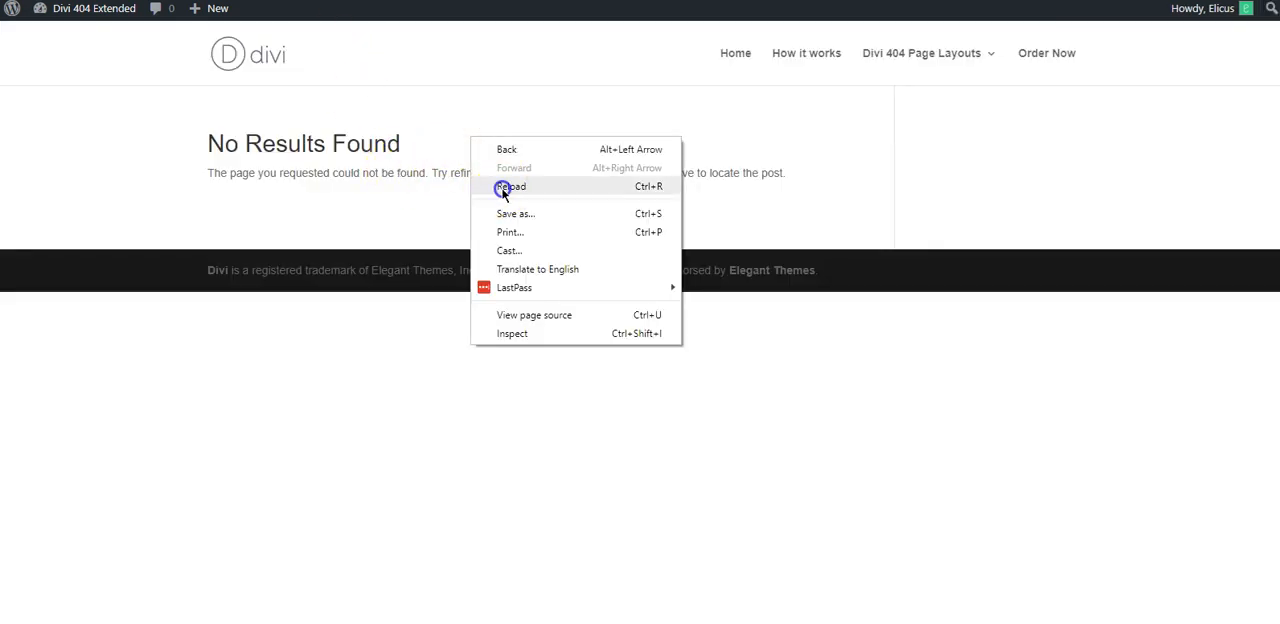
Step: Reload the site's 404 page to pick up the saved layout
{"action": "left_click", "coordinate": [512, 188]}
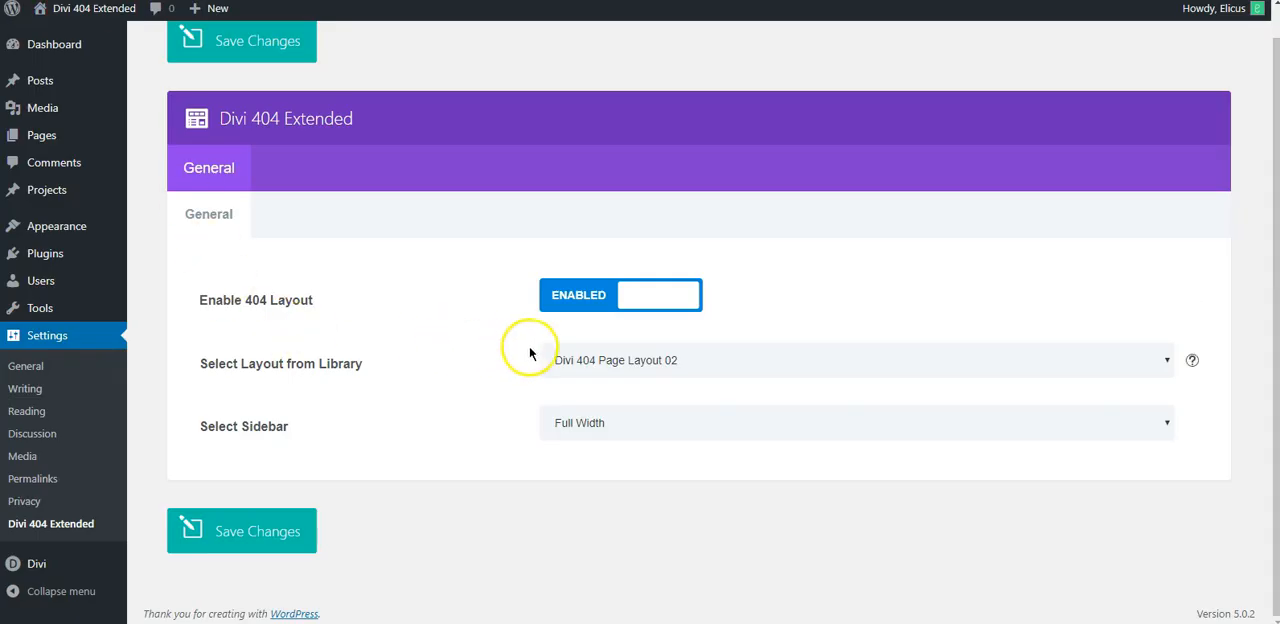
Step: View the site's new OOPS 404 page, then switch the assigned layout to Divi 404 Page Layout 01
{"action": "left_click", "coordinate": [856, 360]}
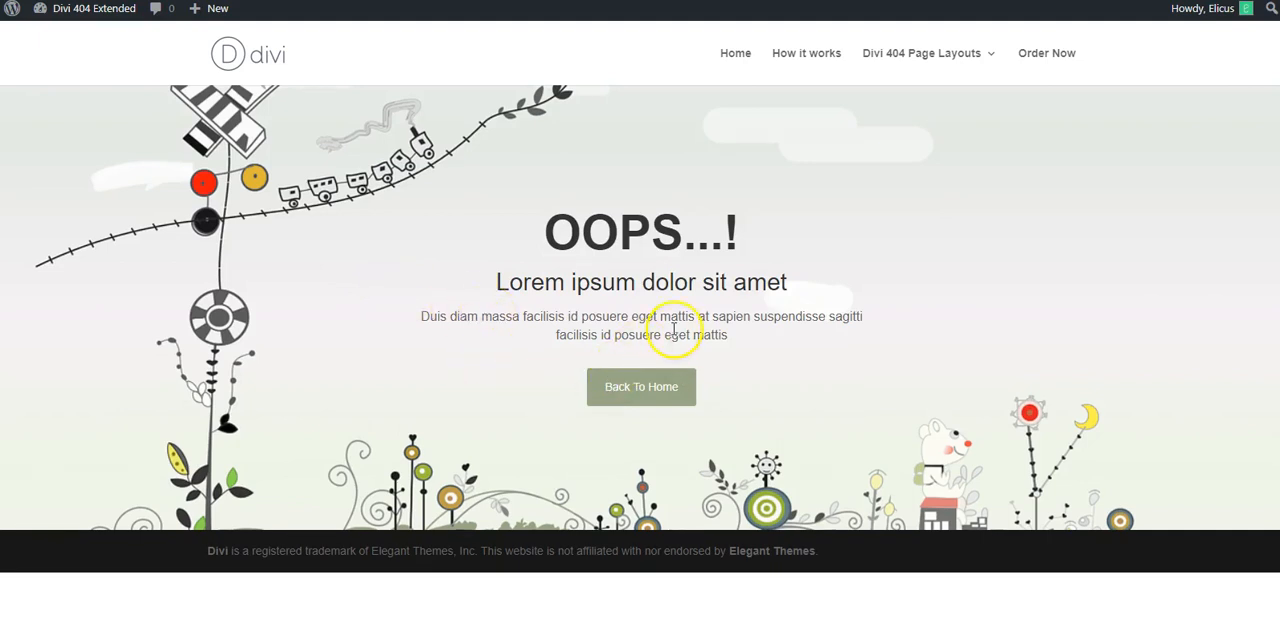
{"action": "mouse_move", "coordinate": [612, 368]}
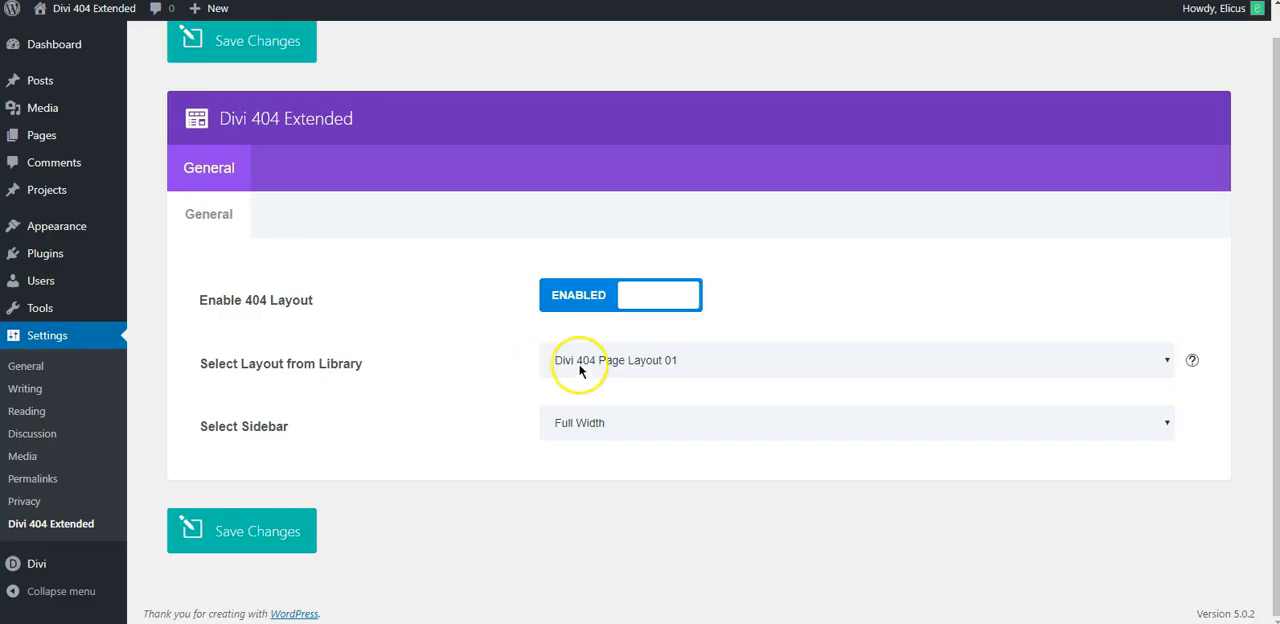
{"action": "mouse_move", "coordinate": [500, 370]}
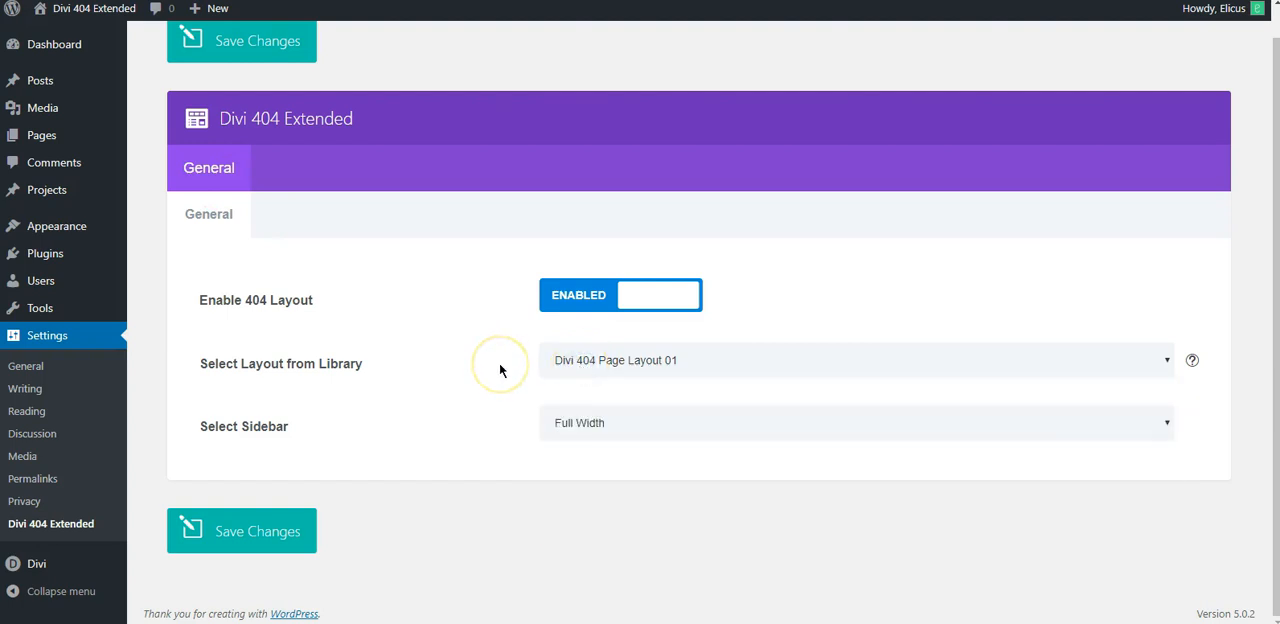